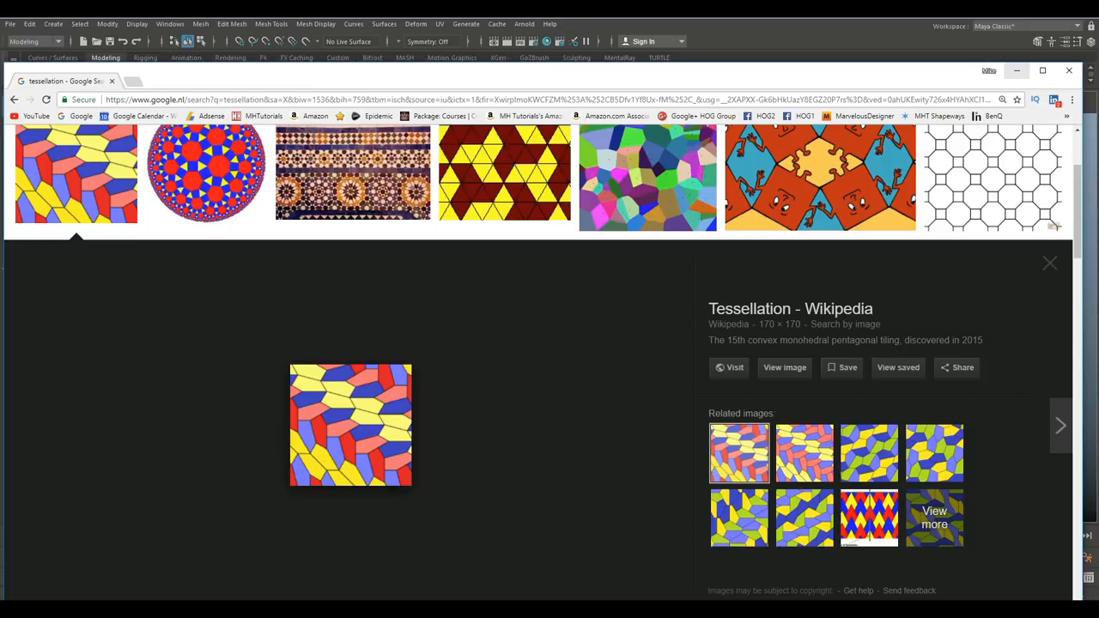
Close the Google Images tessellation results to return to the empty Maya scene.
click(1069, 69)
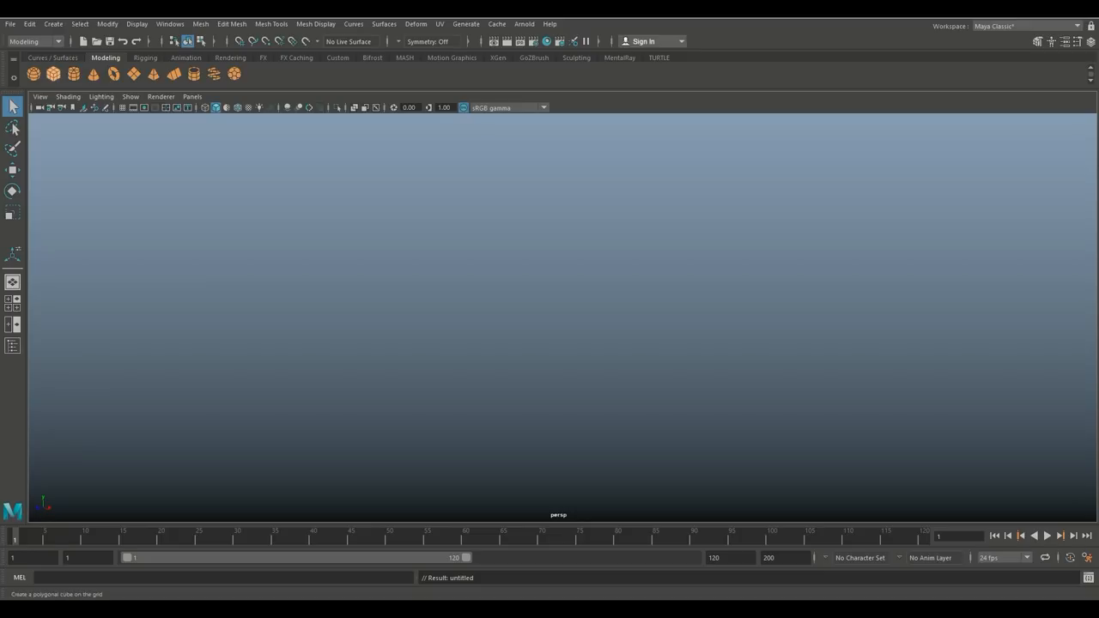
Add a polygon cube and set its width, height and depth subdivisions to 5.
click(52, 73)
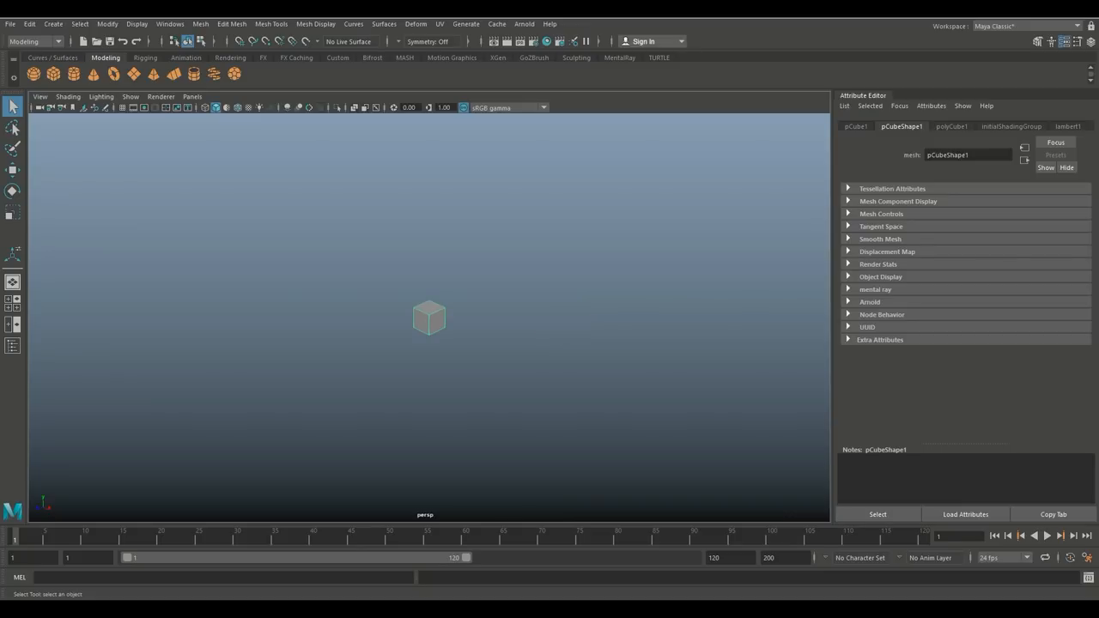
click(951, 126)
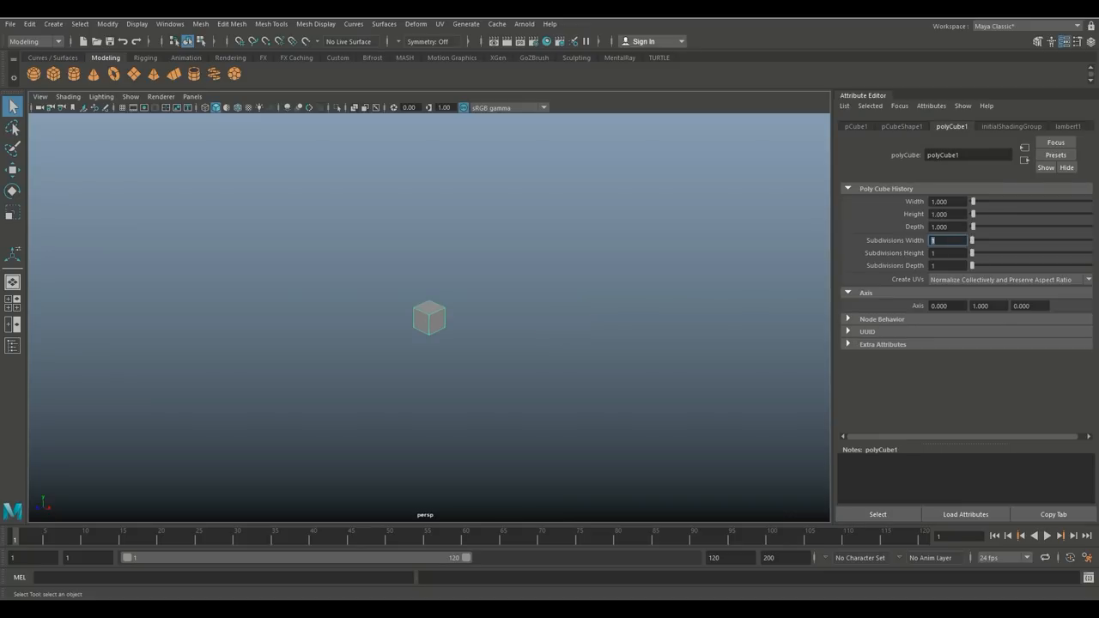
text(5)
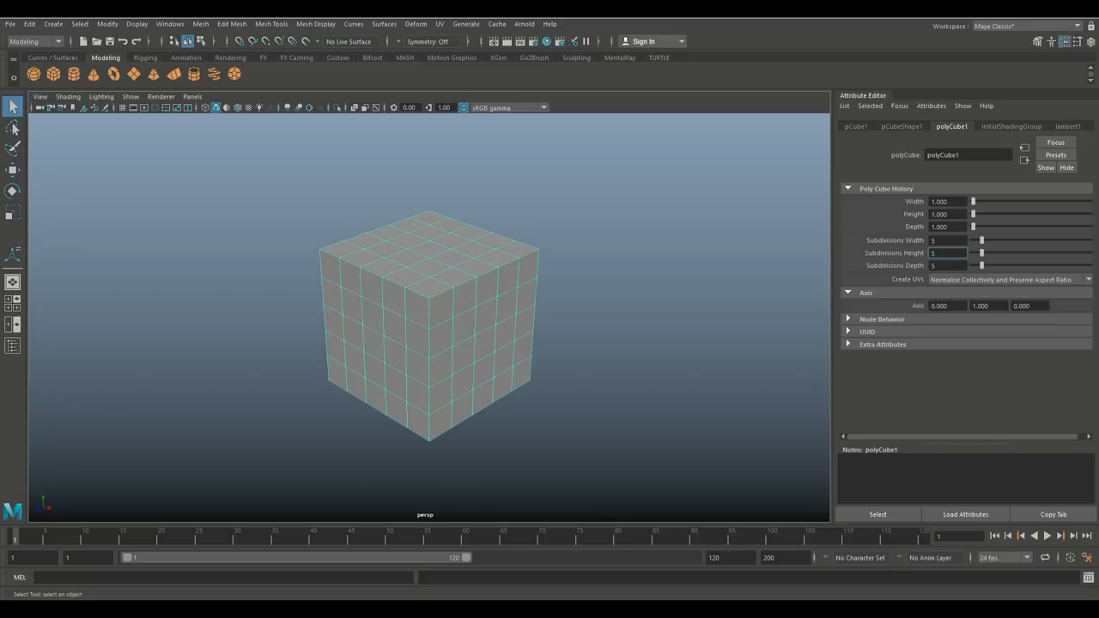
click(483, 284)
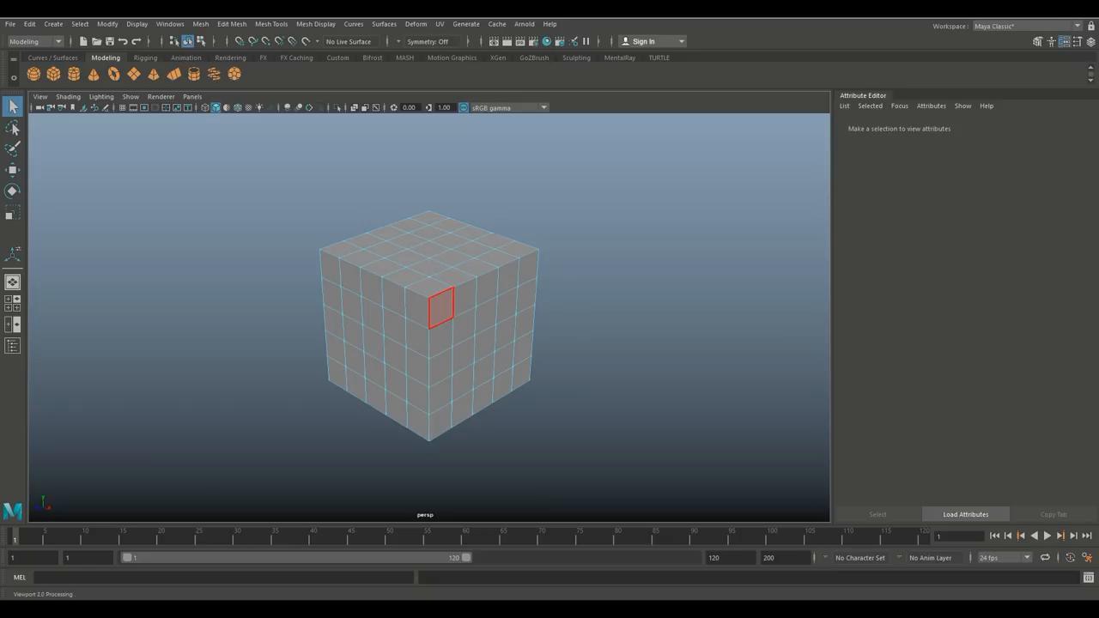
Extrude a side face of the cube outward into a long rectangular block.
click(527, 267)
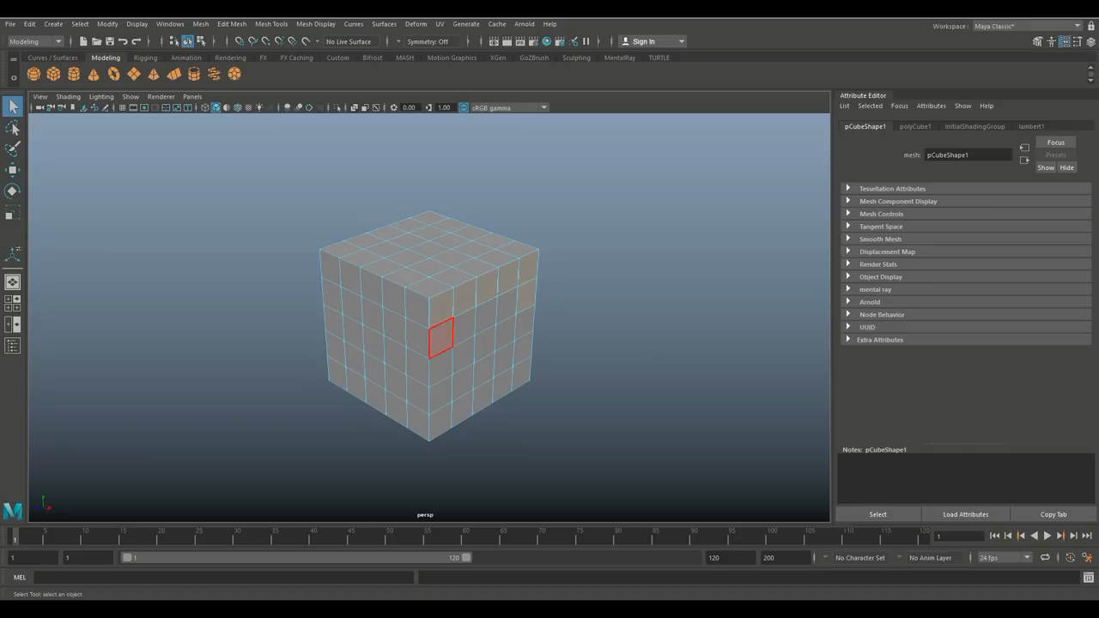
click(523, 322)
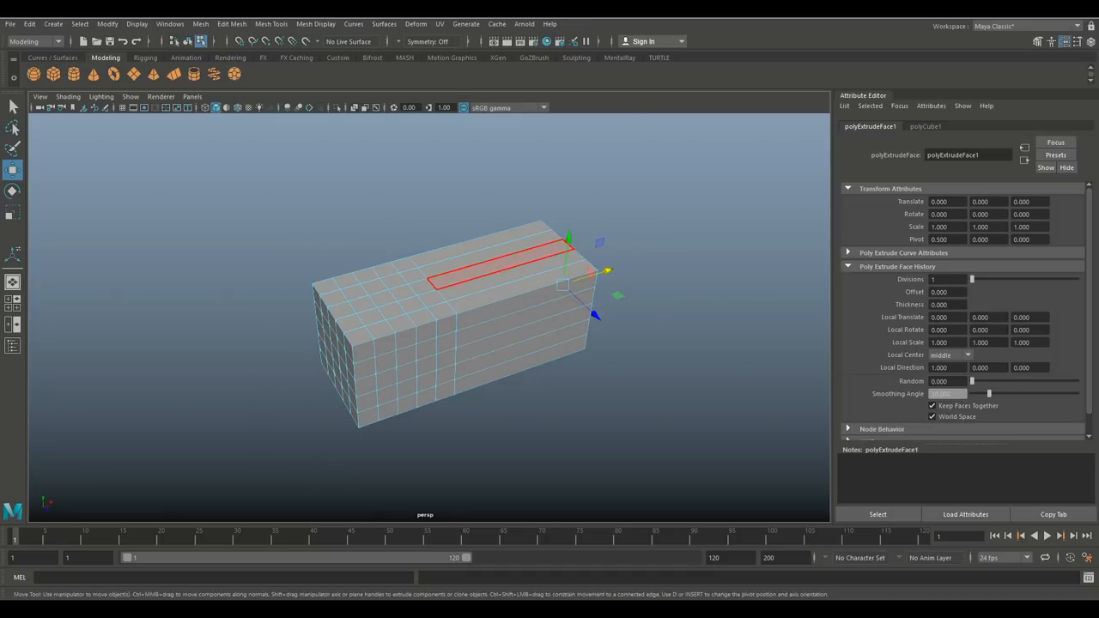
click(1017, 127)
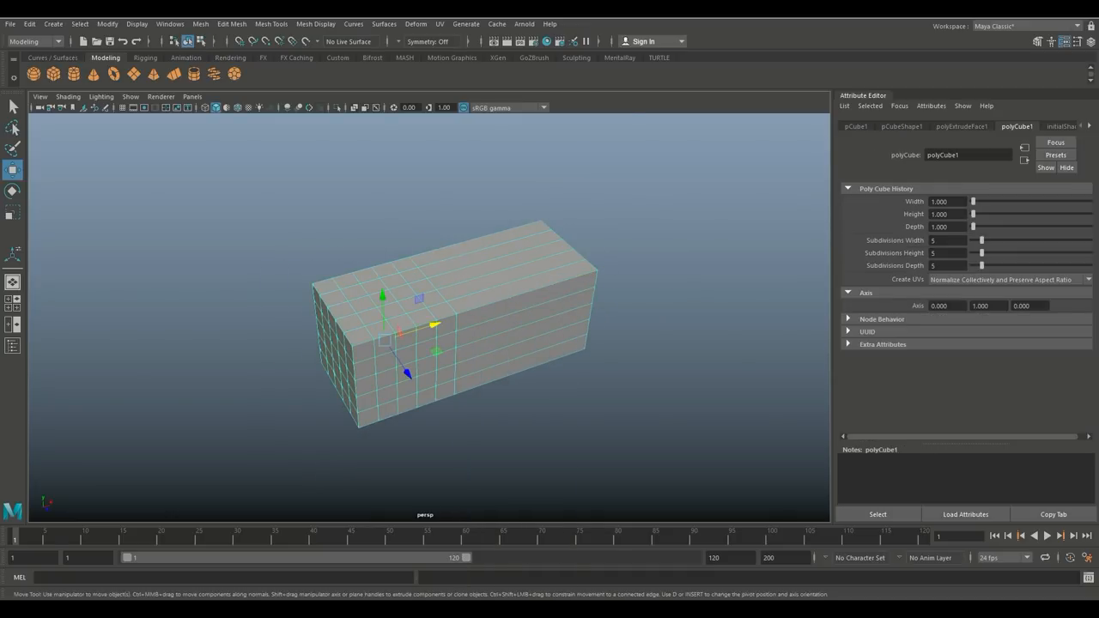
Add a nonlinear Bend deformer to the block and adjust its bend1 curvature.
click(415, 23)
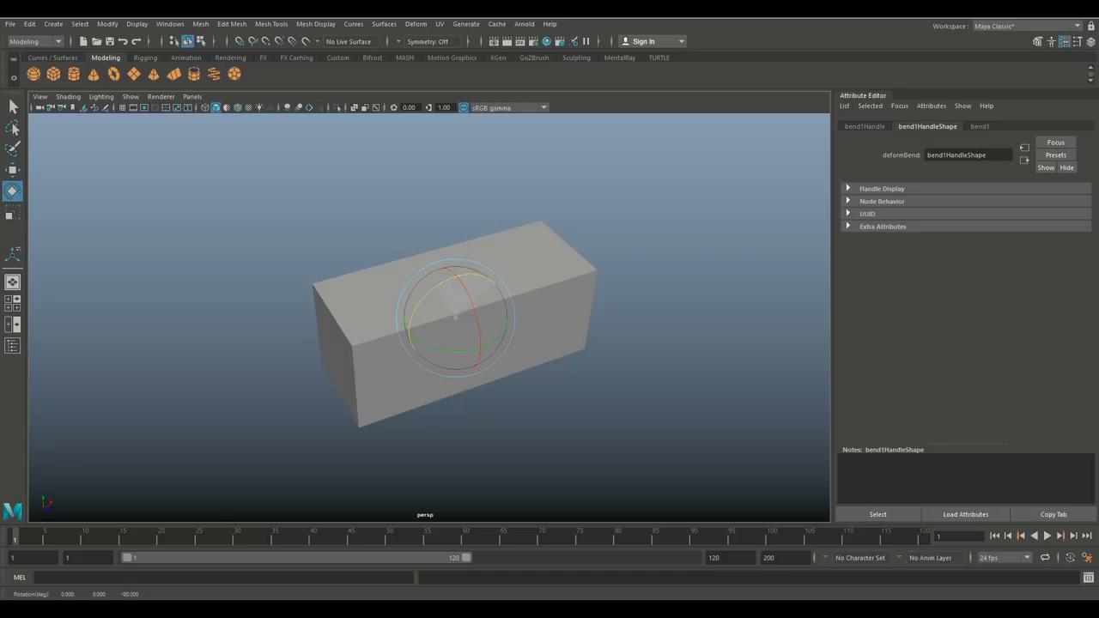
click(979, 126)
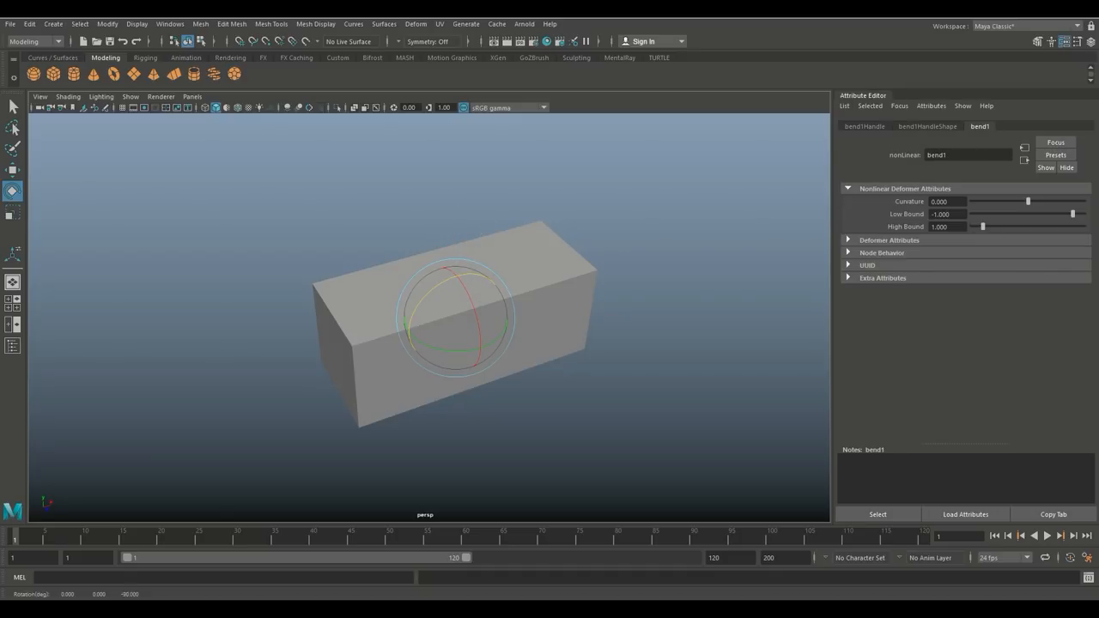
drag(1028, 201, 1011, 201)
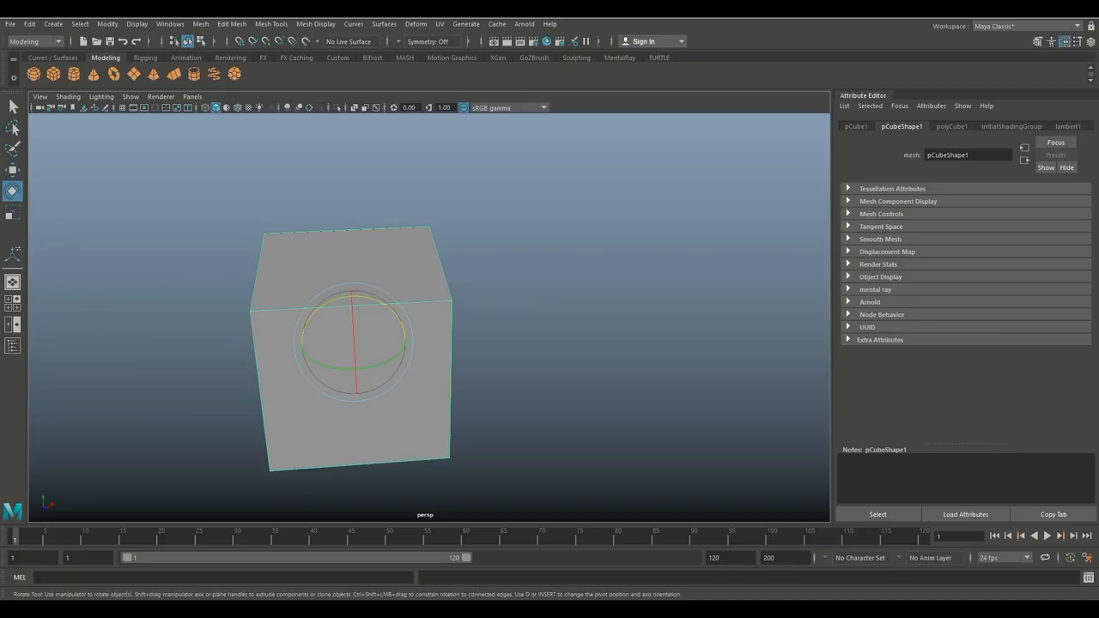
Select the cube mesh and raise its subdivisions, with the bend handle above.
click(950, 126)
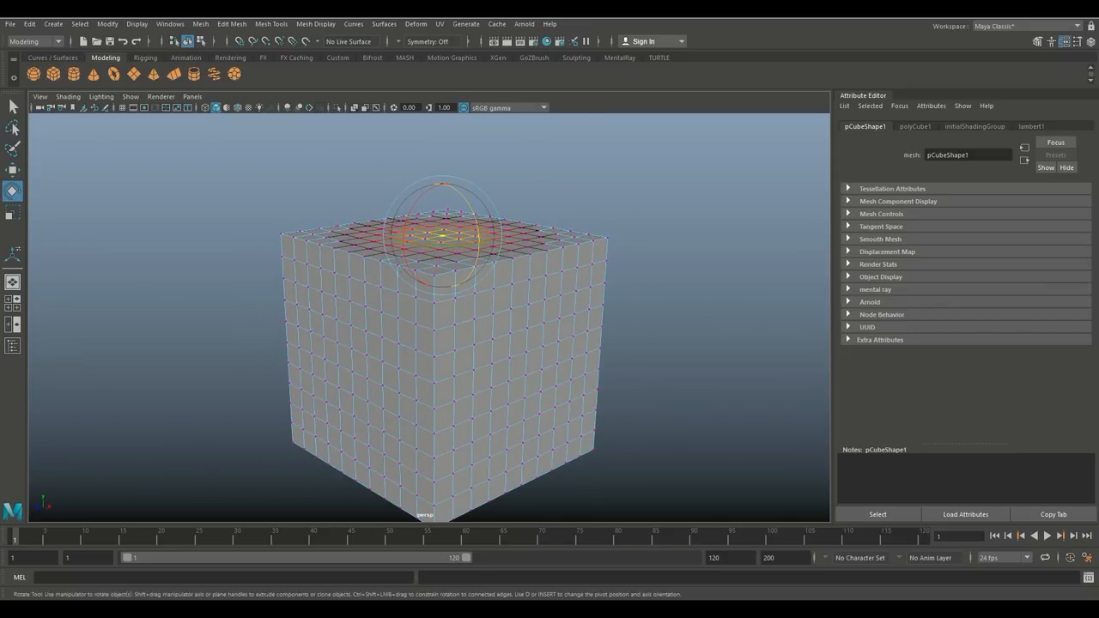
click(13, 169)
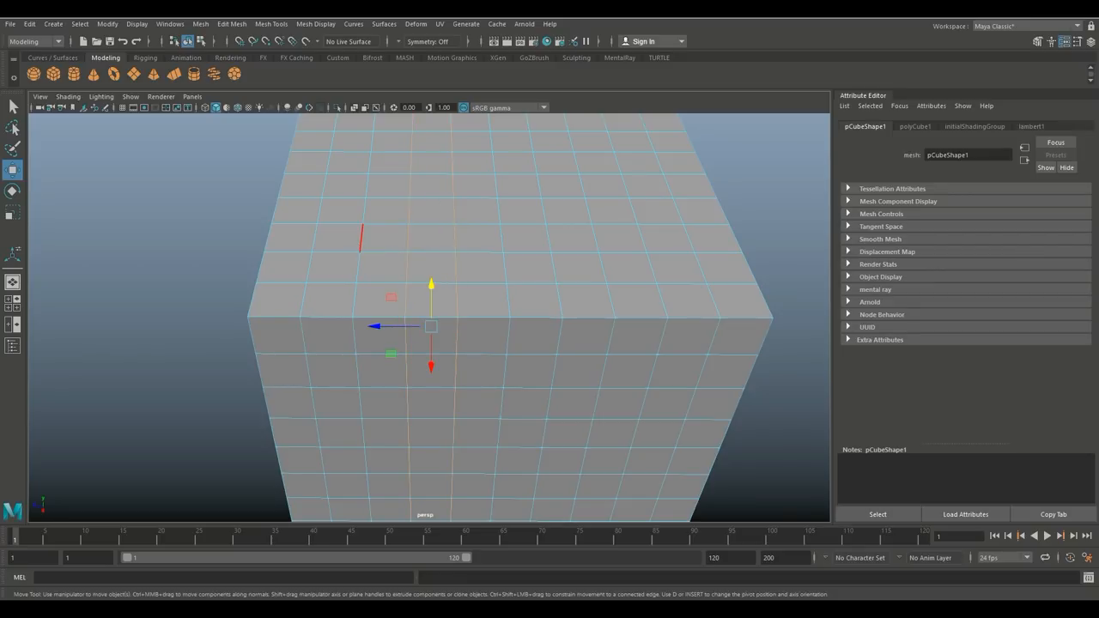
Slide edge loops sideways to make the cube's grid columns uneven.
drag(429, 326, 393, 326)
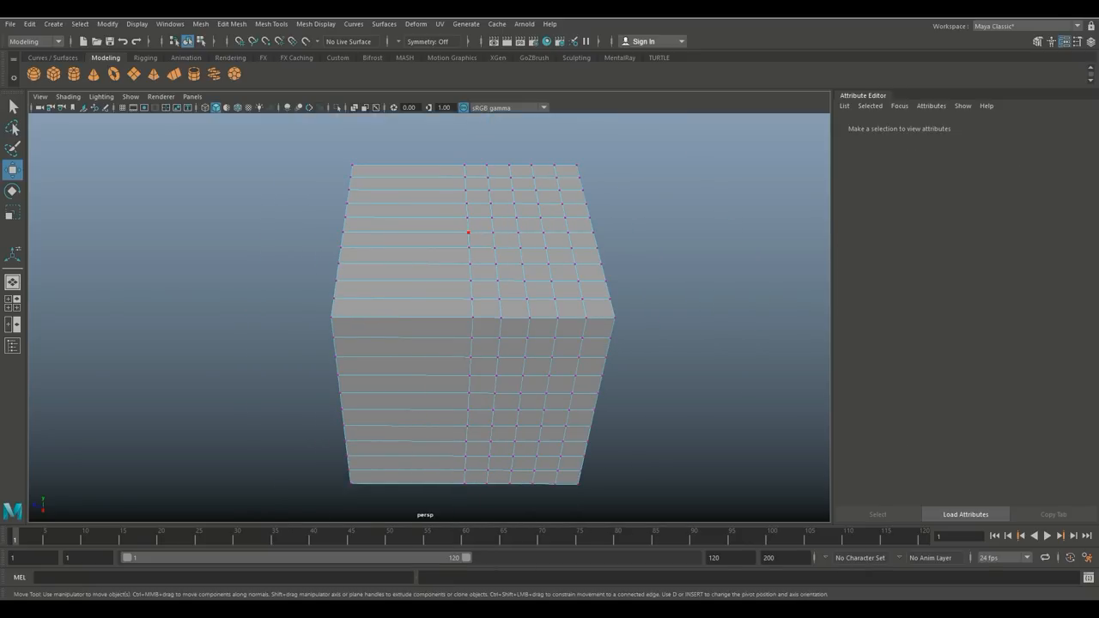
click(468, 232)
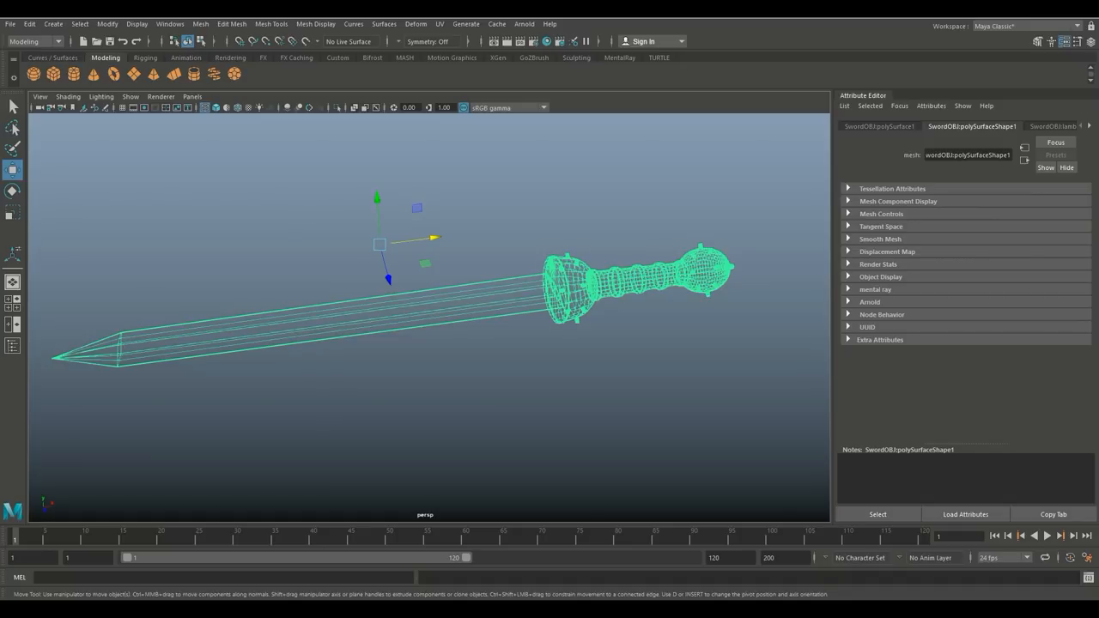
Zoom the view out to see the whole imported sword.
drag(379, 244, 392, 264)
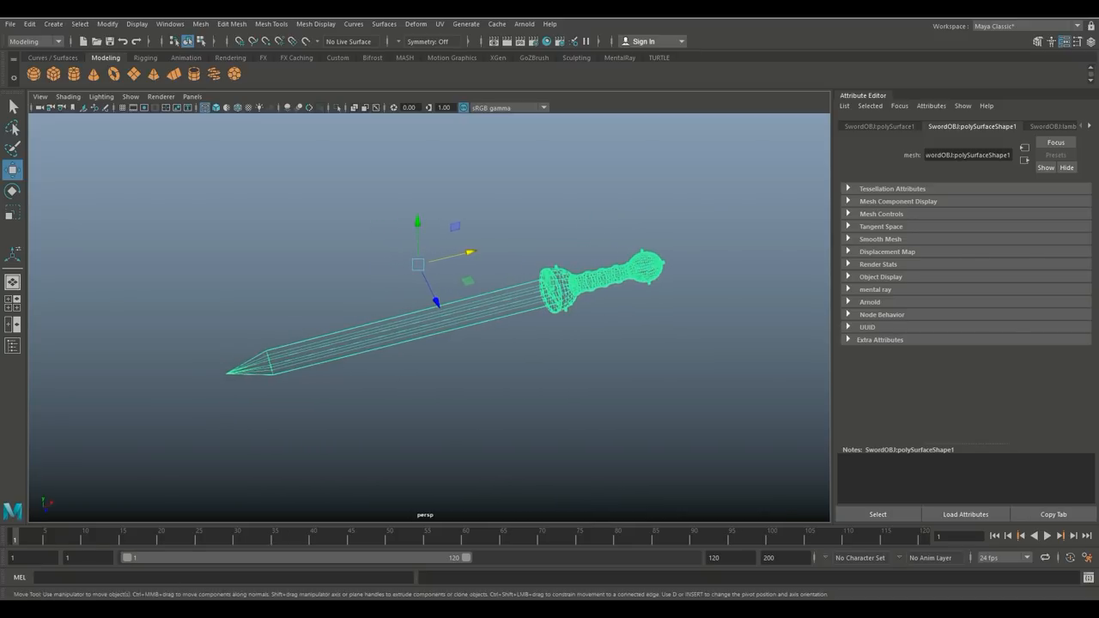
Choose File > Export Selection for the sword mesh.
click(10, 23)
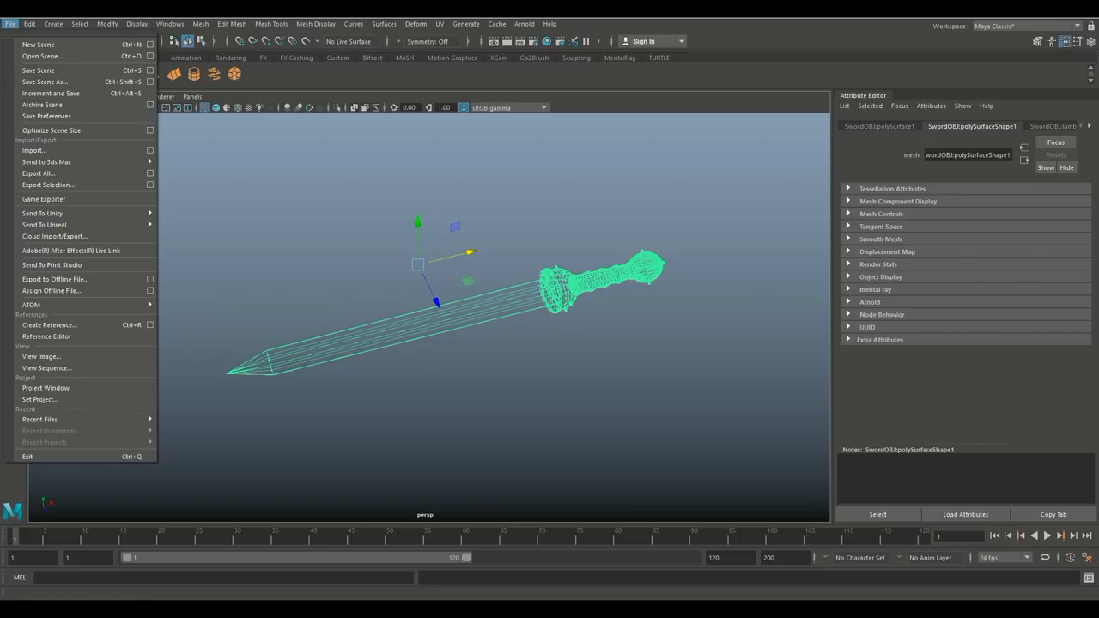
mouse_move(48, 184)
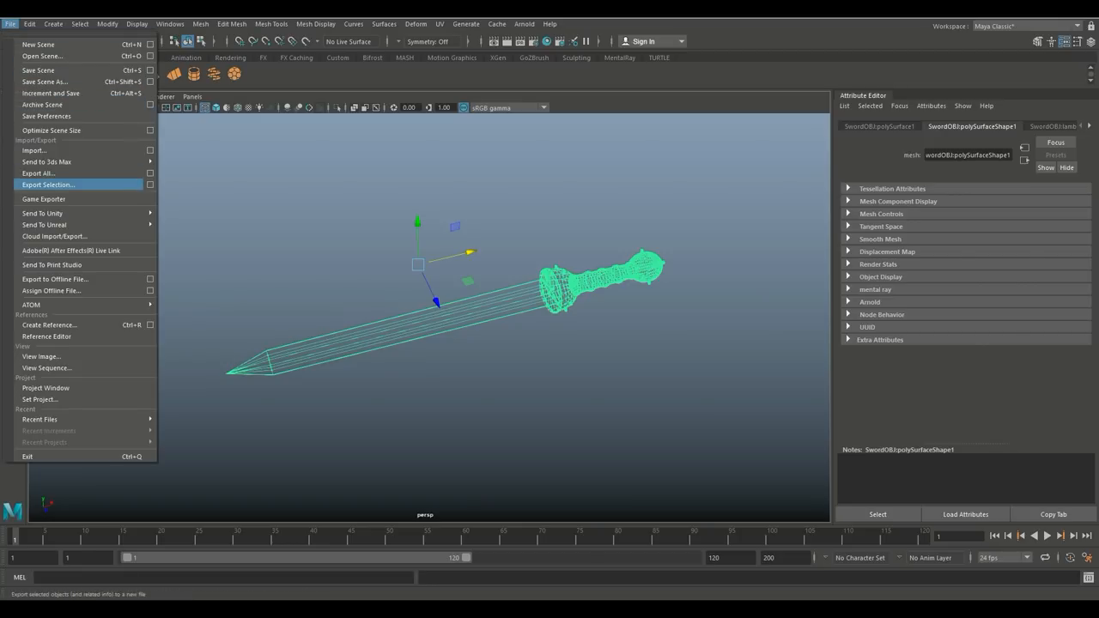
click(48, 185)
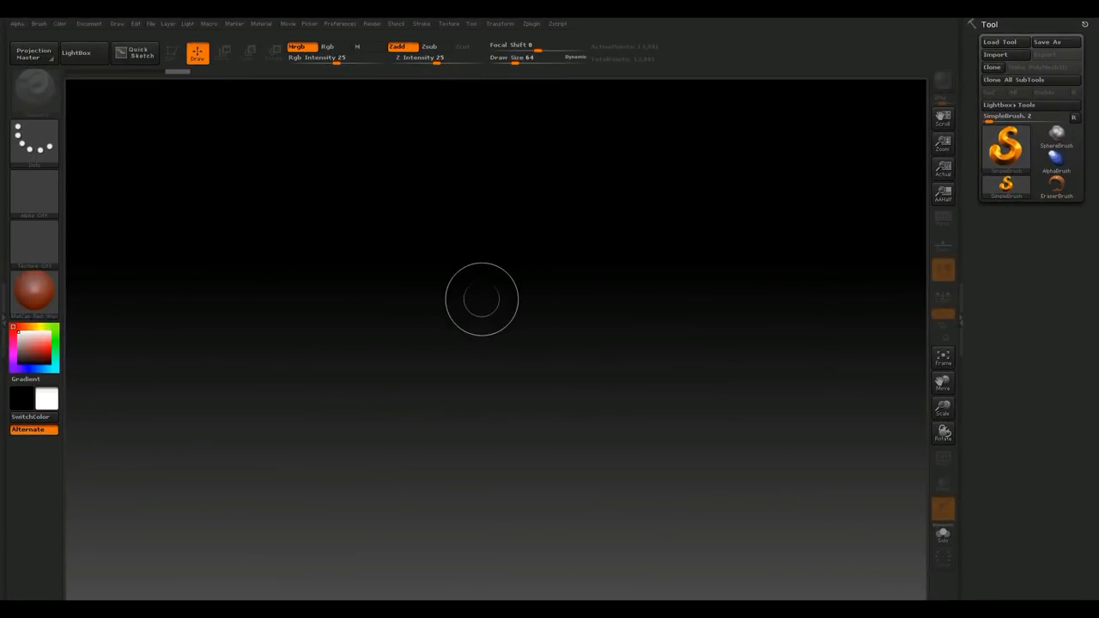
mouse_move(713, 140)
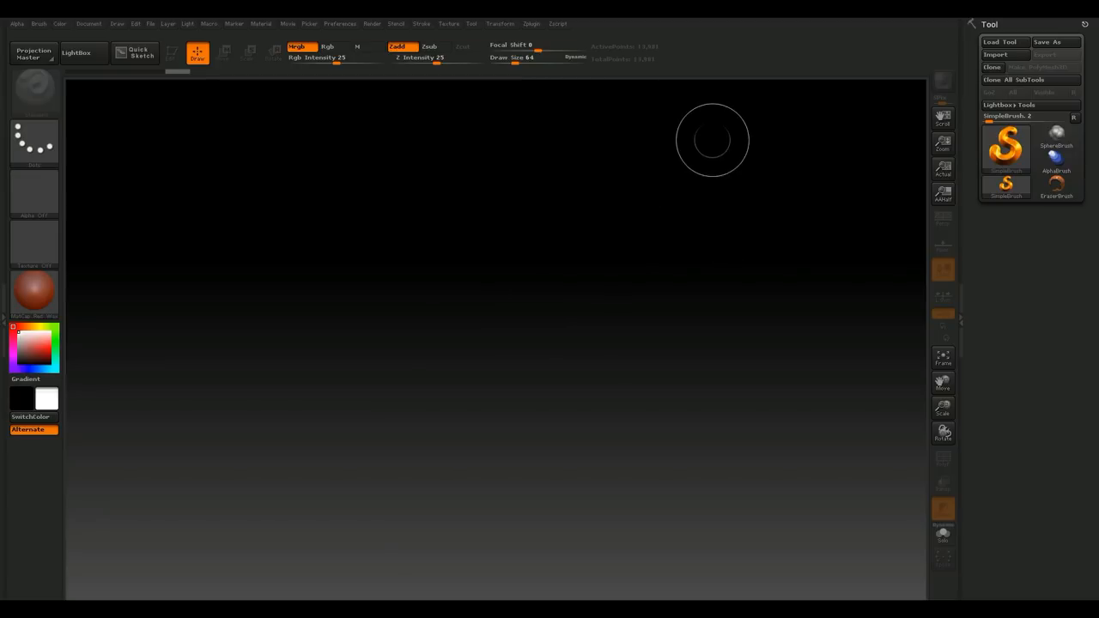
Import the SwordOBJ file through Tool > Import.
click(995, 54)
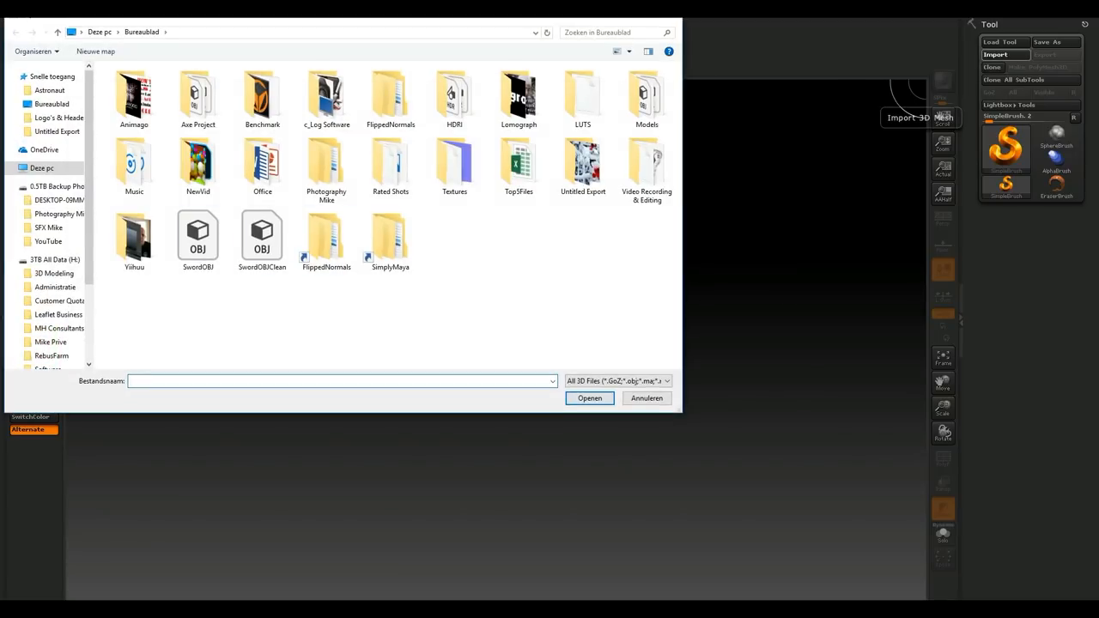
click(262, 236)
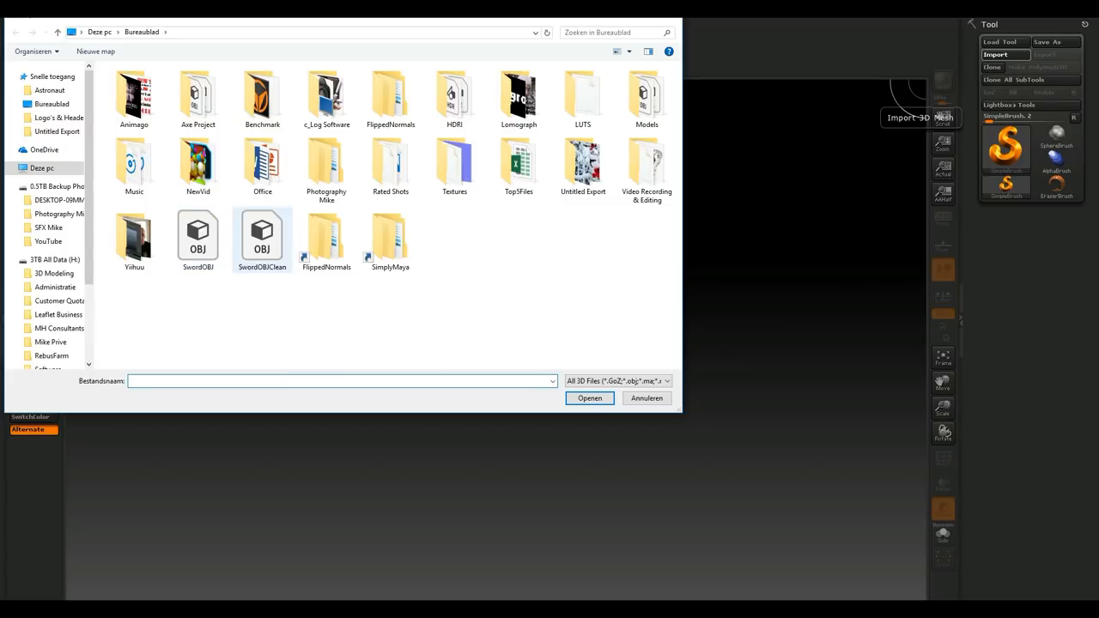
click(197, 232)
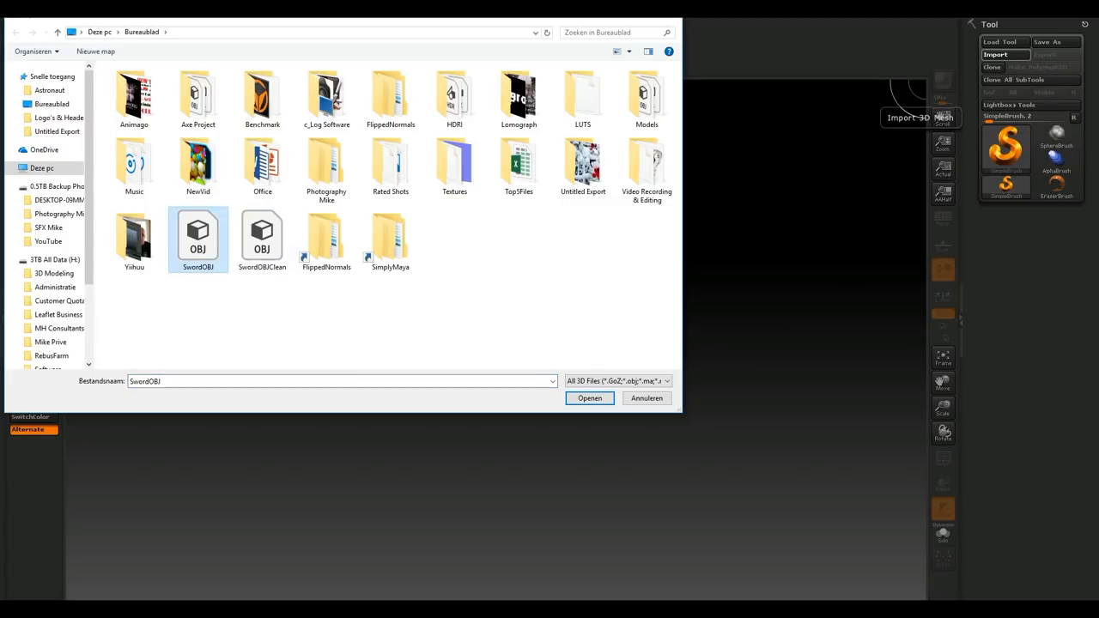
click(590, 397)
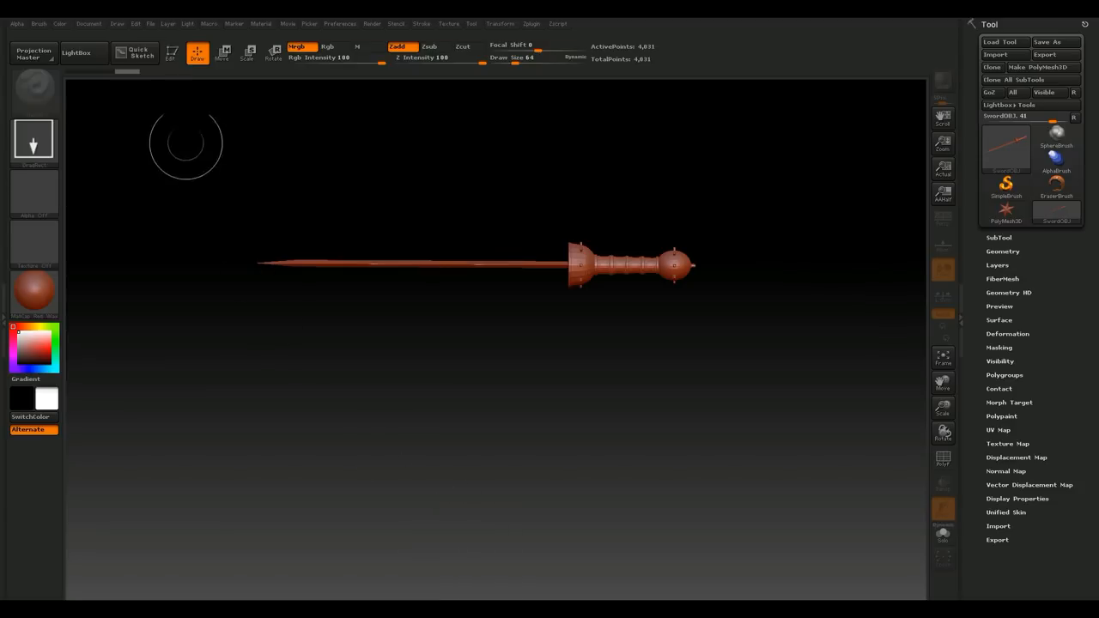
Enter Edit mode on the sword and turn on the PolyF wireframe.
click(172, 53)
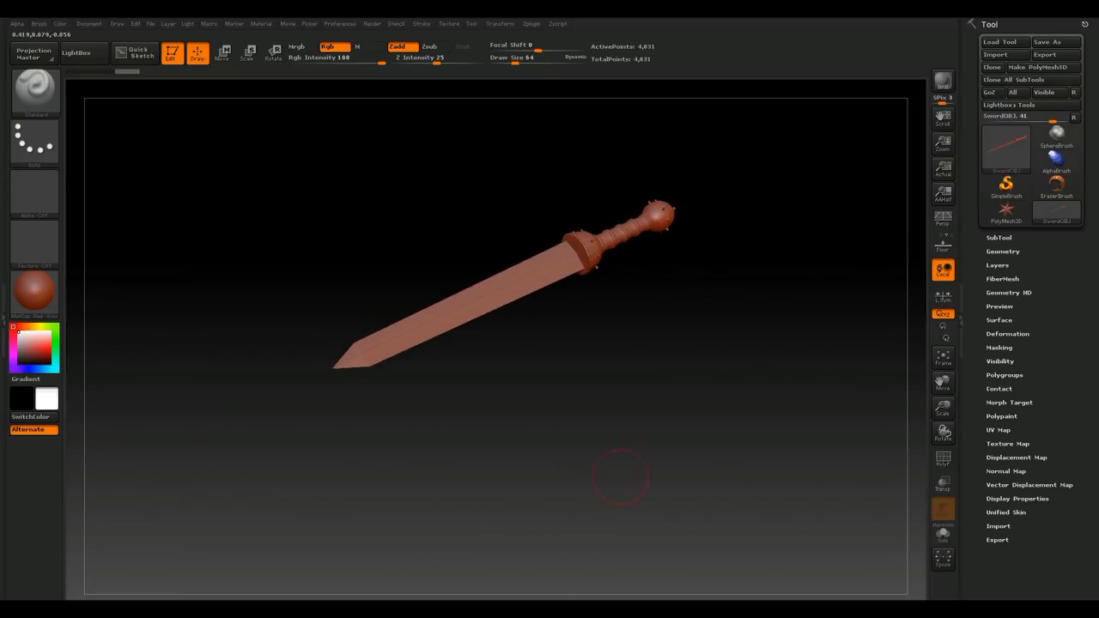
click(943, 433)
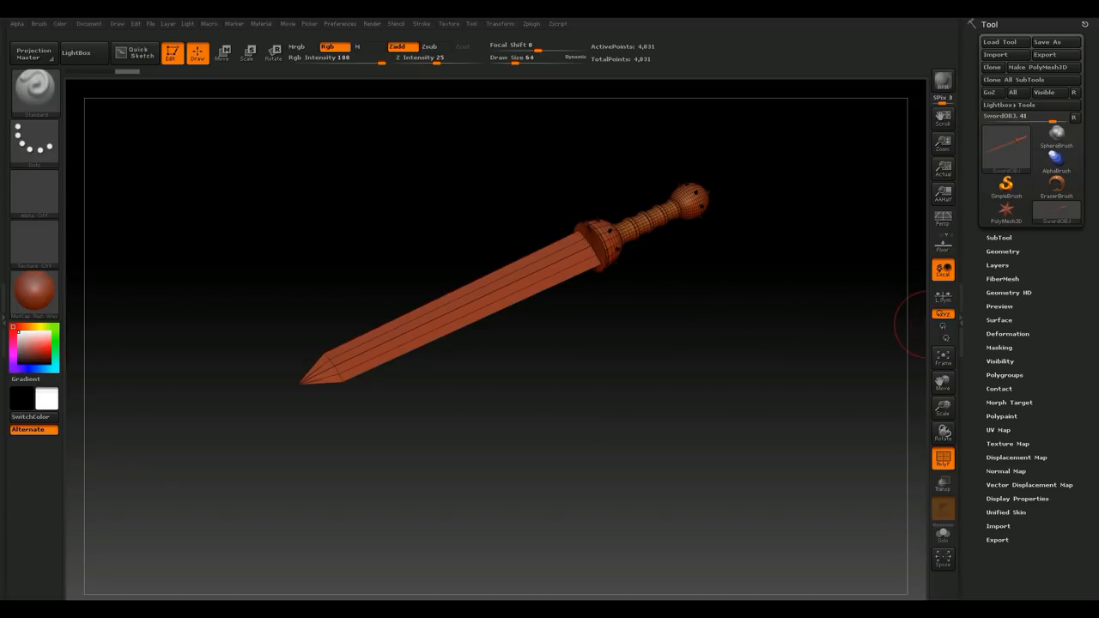
Open the sword's Tool > Geometry settings to crease edges and target 3.045 polygons.
click(1002, 250)
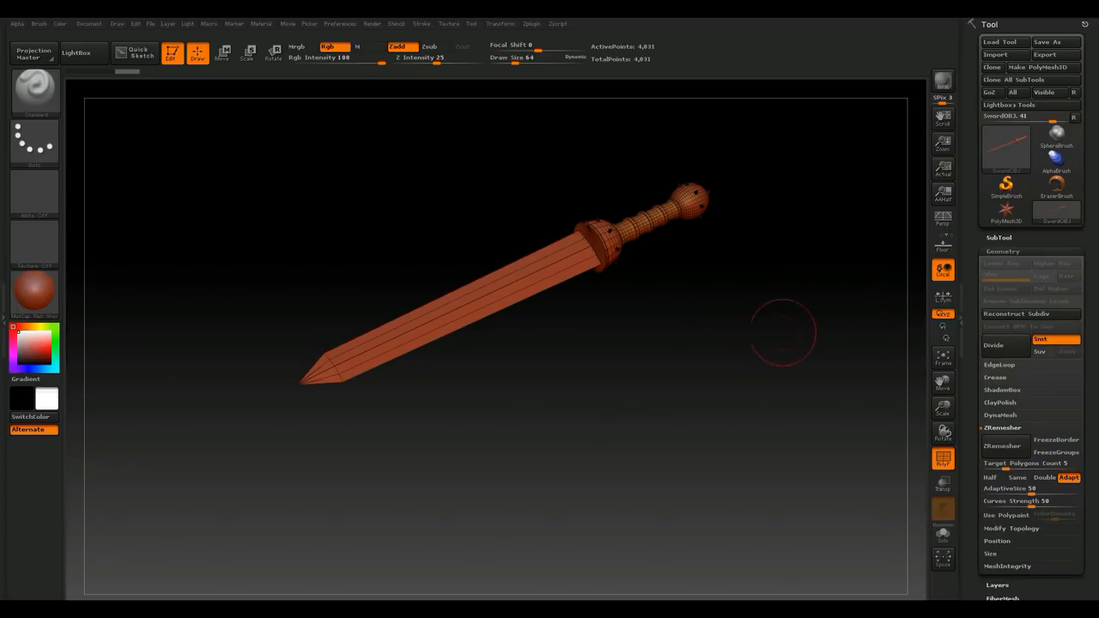
mouse_move(661, 389)
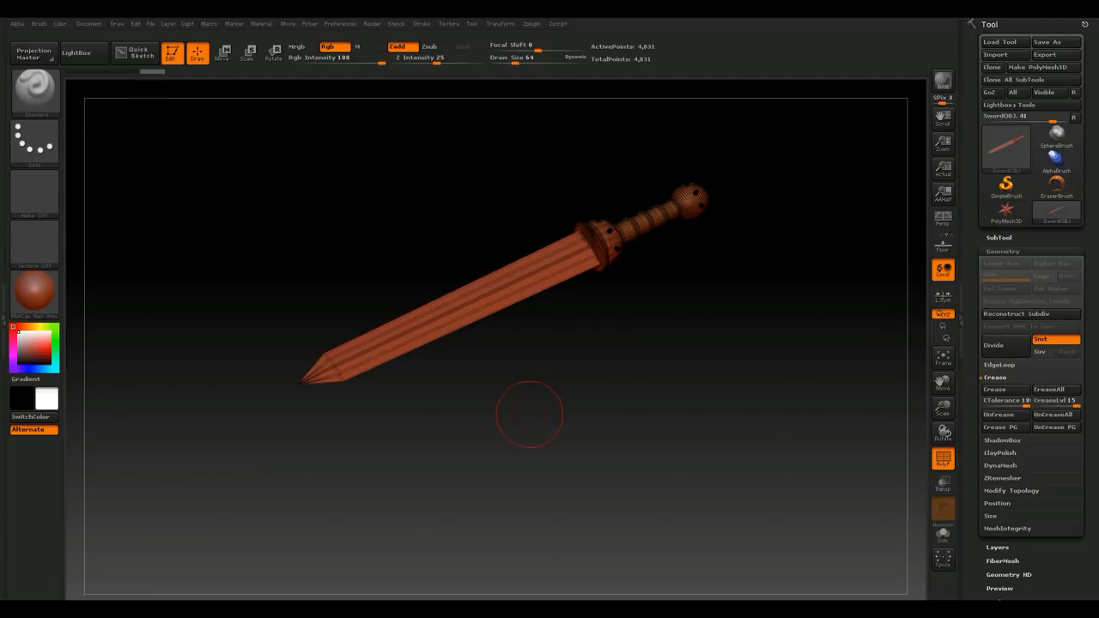
mouse_move(695, 354)
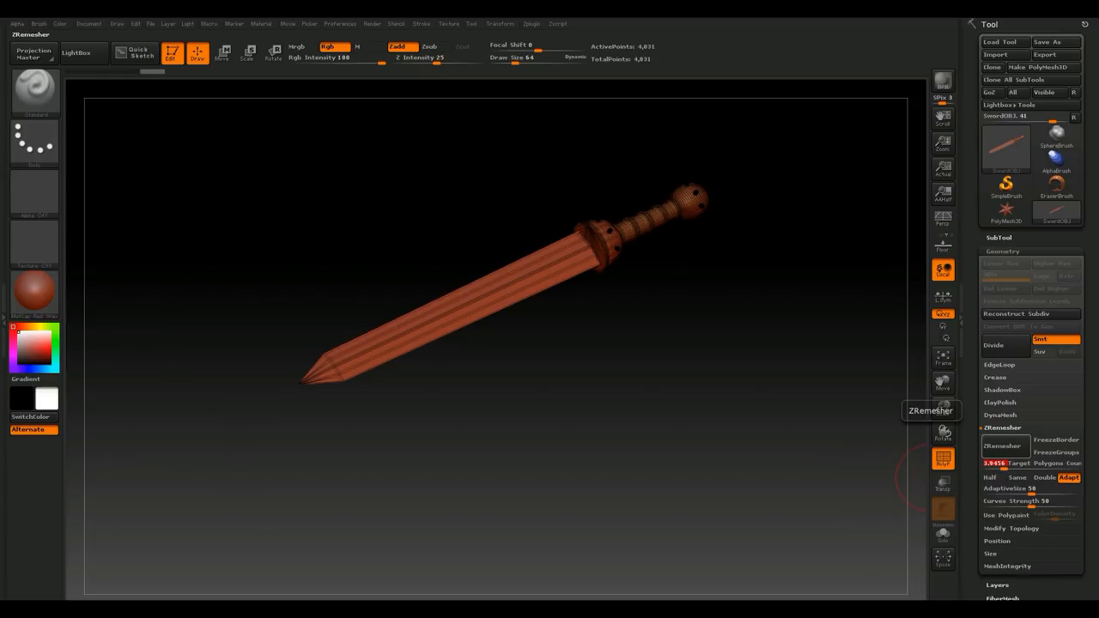
Run ZRemesher on the sword to produce an even quad grid of about 14,587 points.
click(1001, 446)
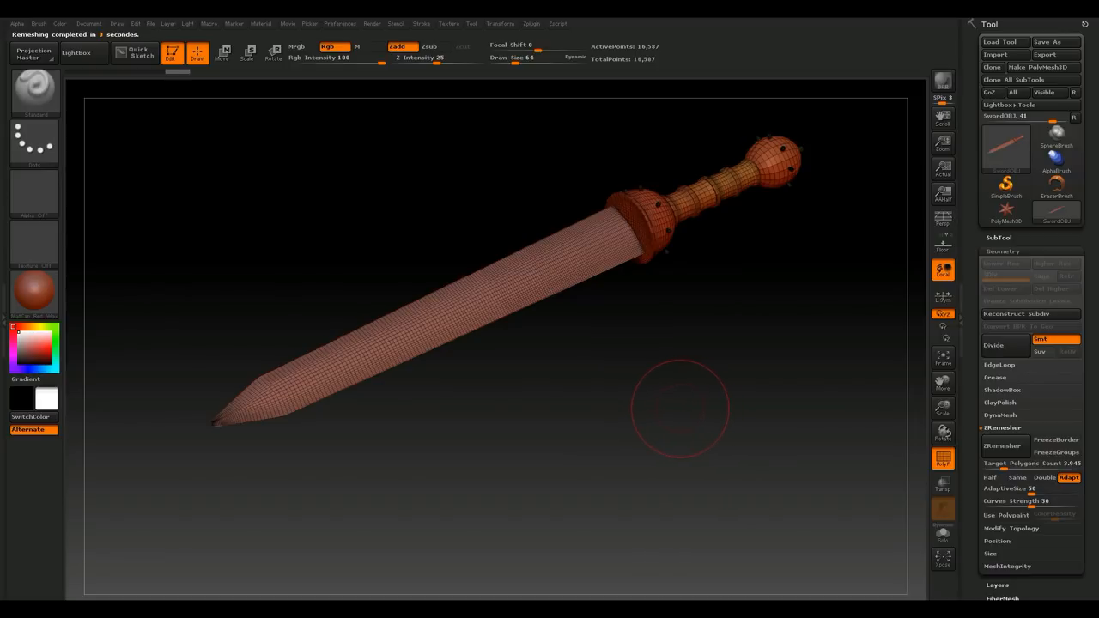
mouse_move(696, 391)
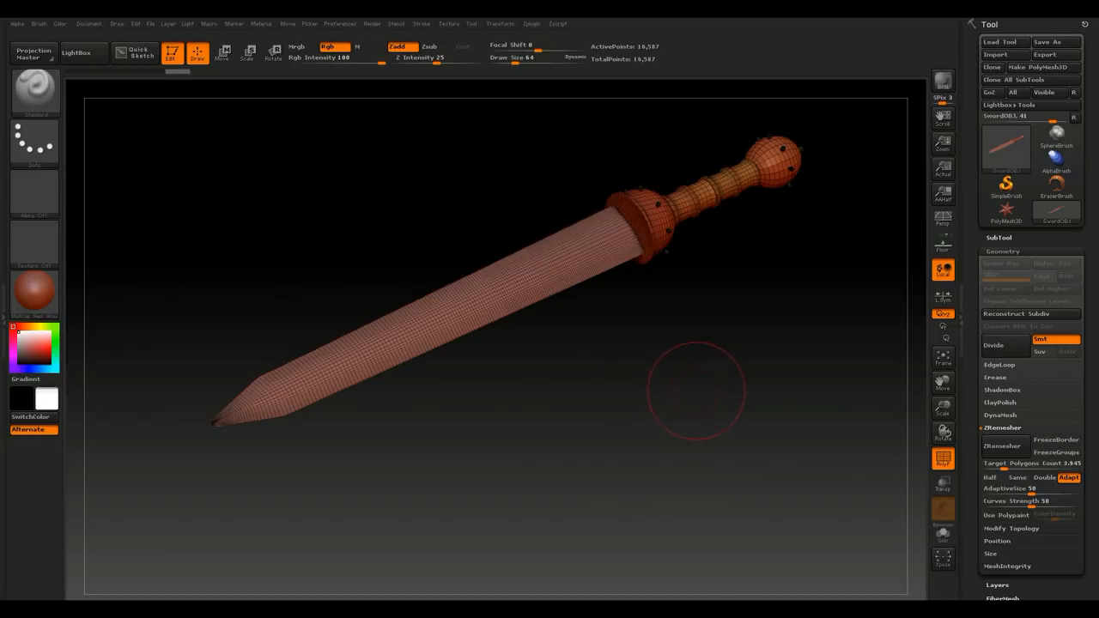
mouse_move(803, 129)
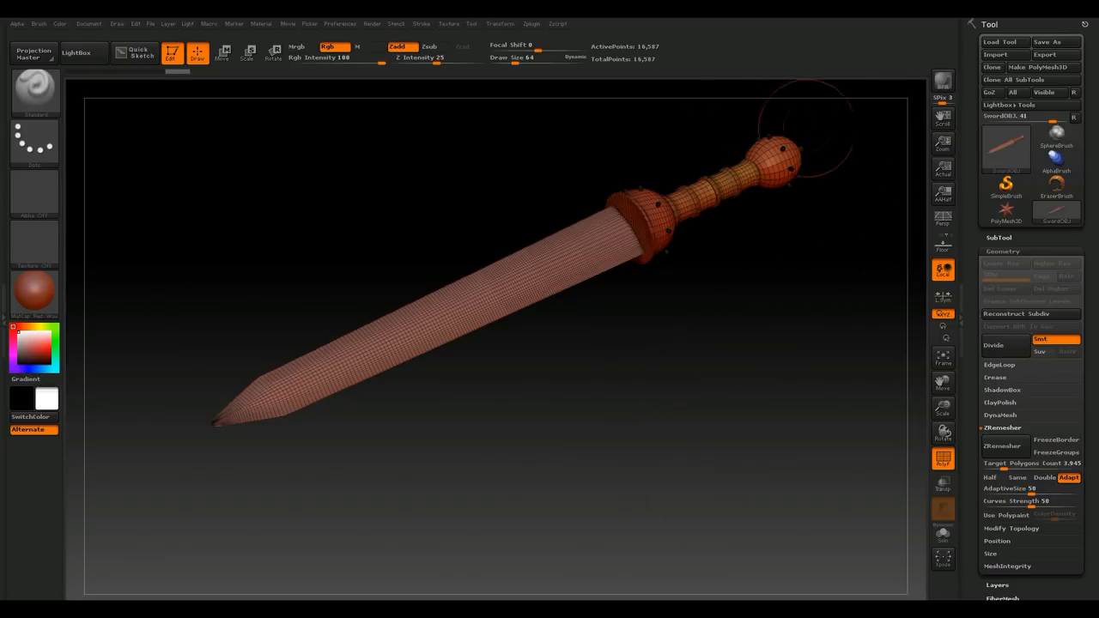
Export the remeshed sword over the existing SwordOBJClean file.
click(1045, 54)
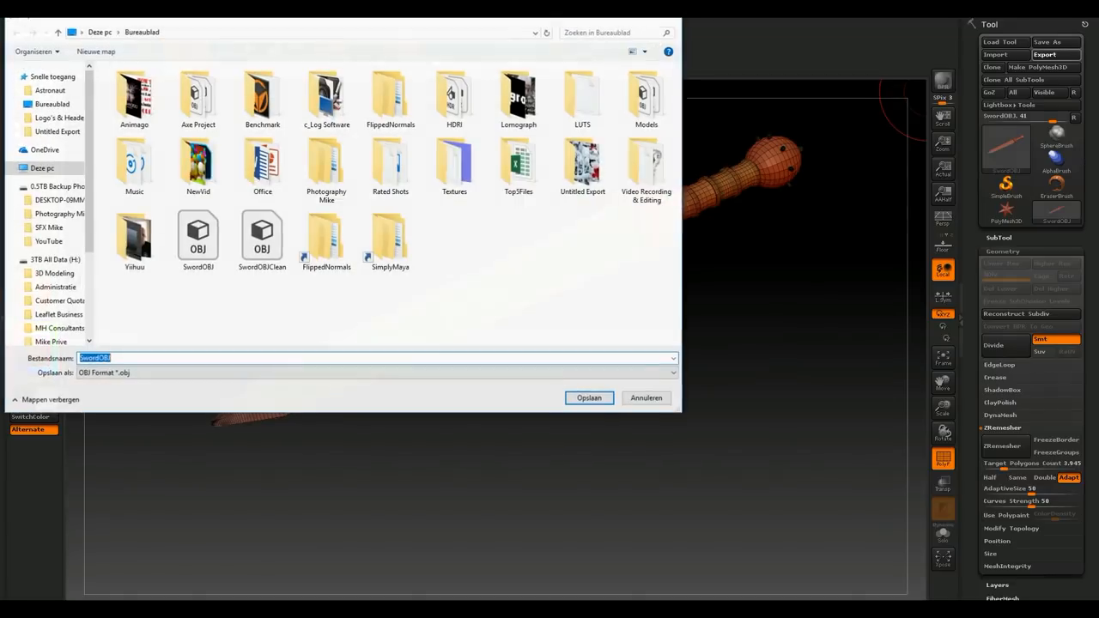
click(262, 236)
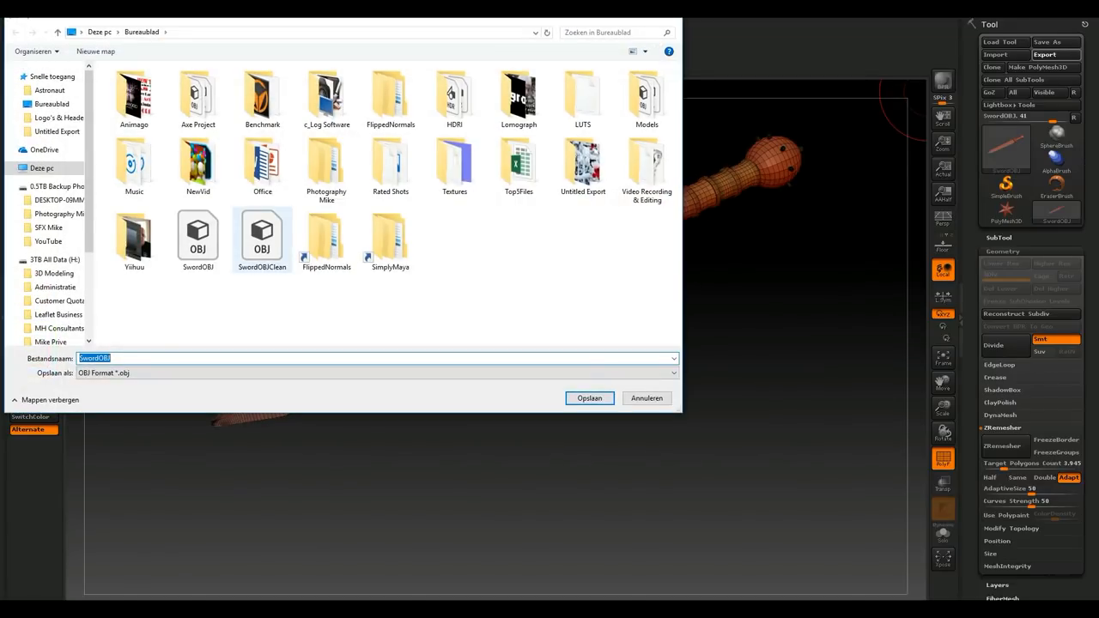
click(262, 233)
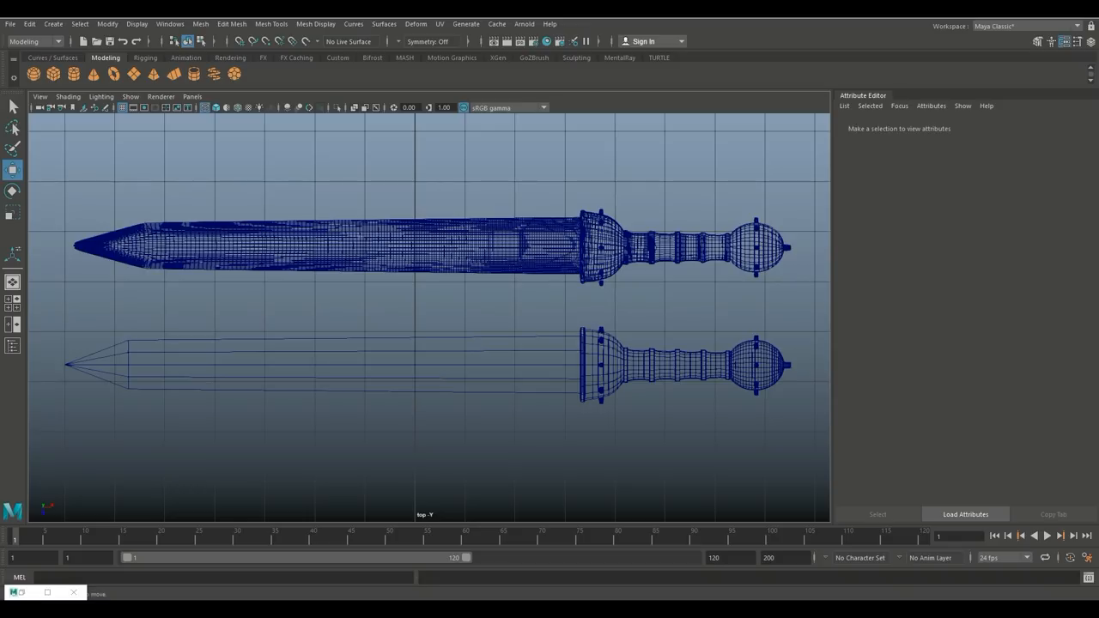
Select the dense remeshed sword, deselect, then select the sparse original sword below.
click(344, 245)
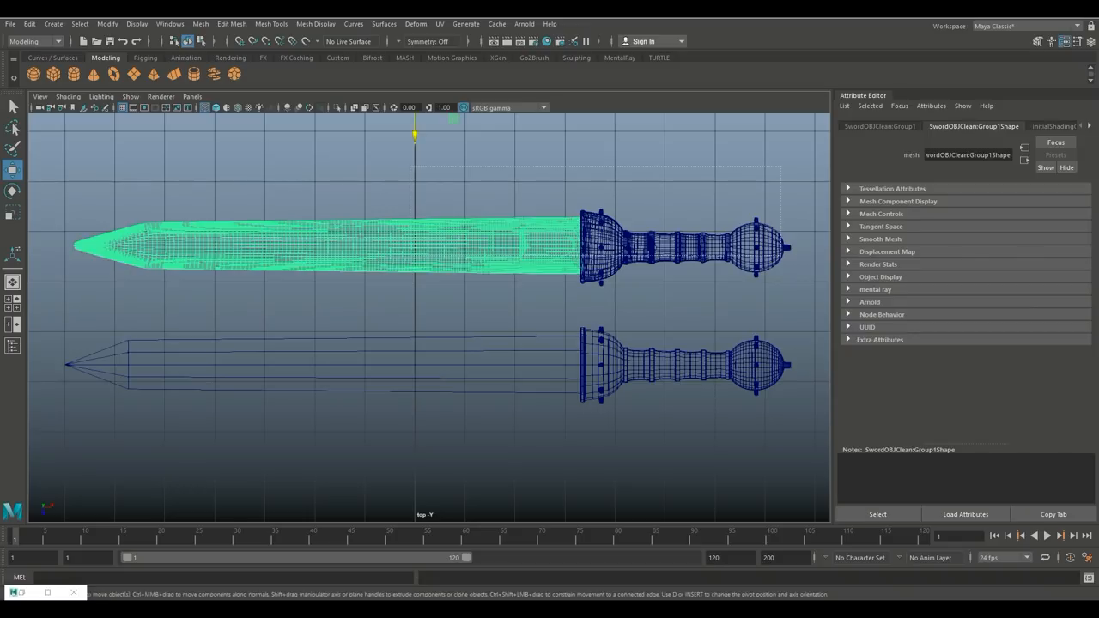
click(257, 429)
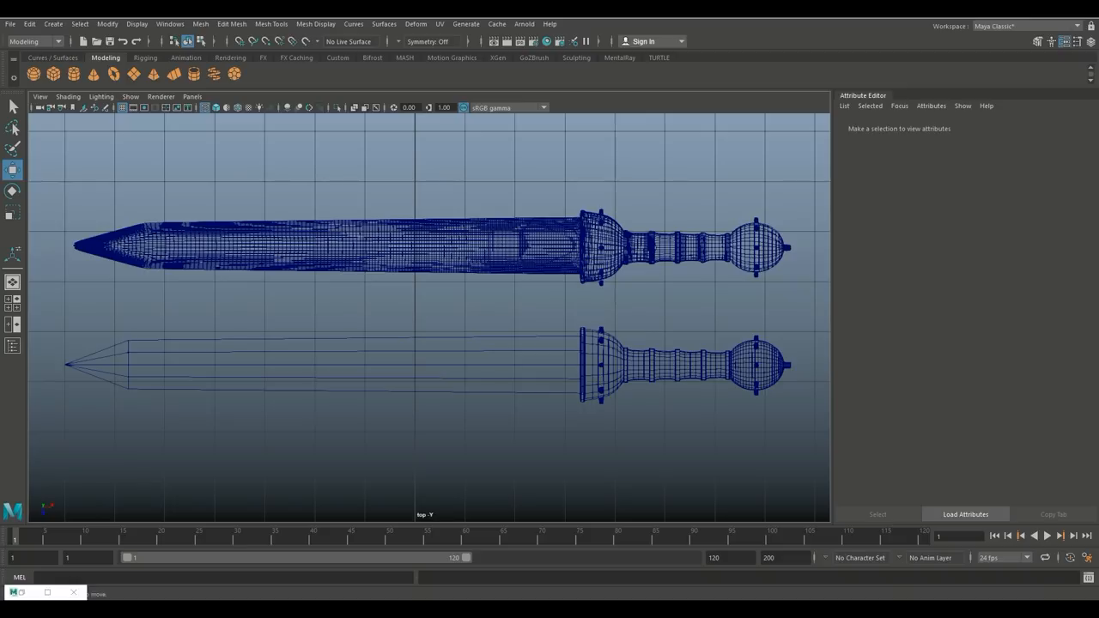
click(669, 365)
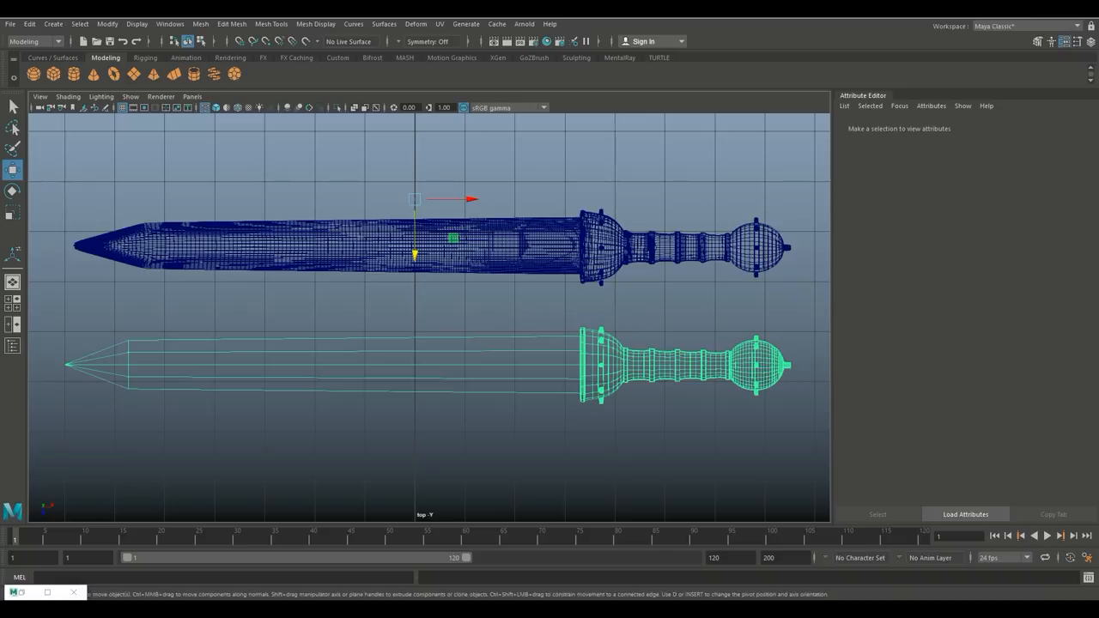